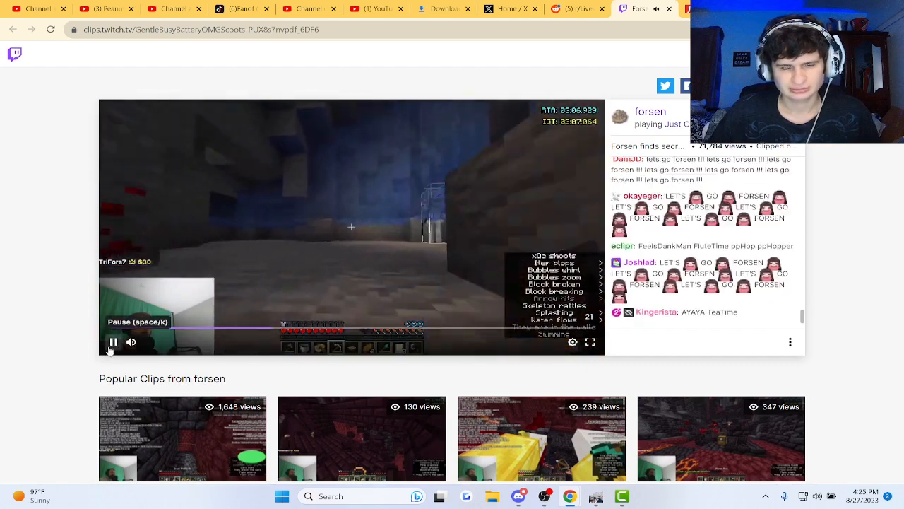
# - Pause and resume the Forsen Minecraft clip twice while reacting
pyautogui.click(113, 341)
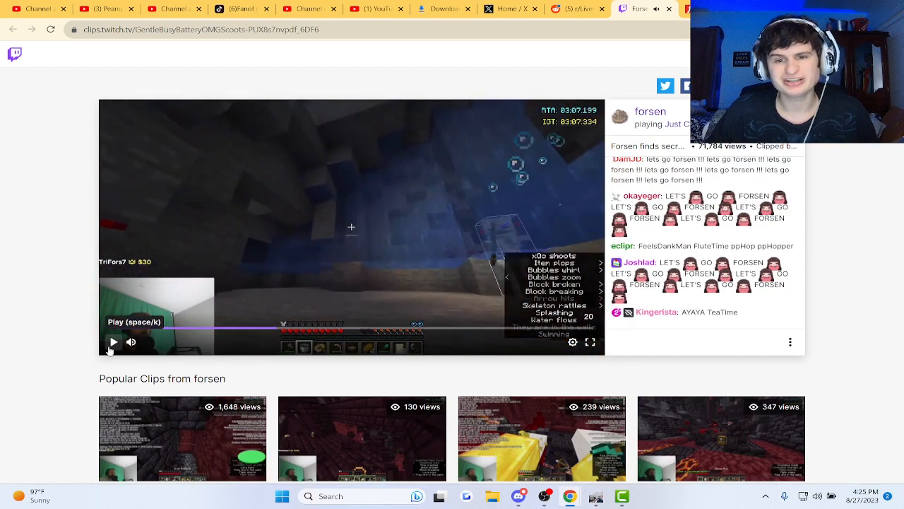
pyautogui.click(112, 342)
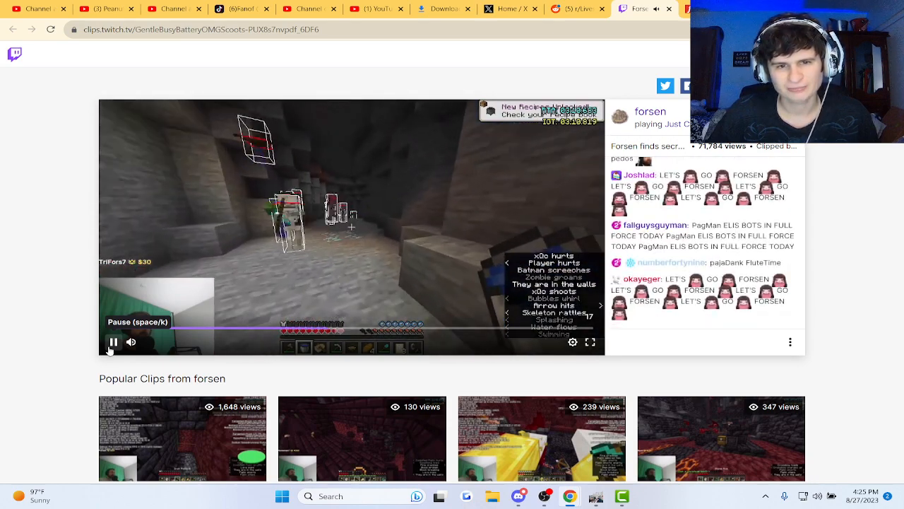
pyautogui.click(113, 342)
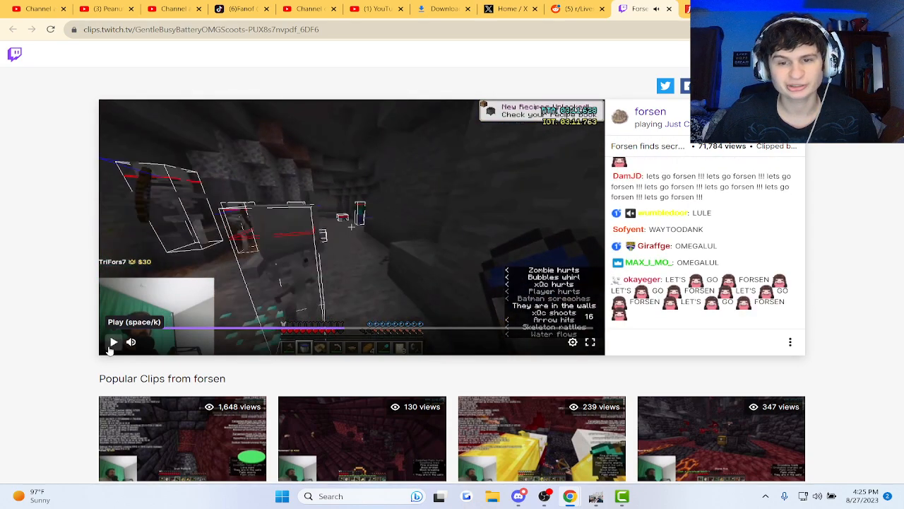
pyautogui.click(113, 342)
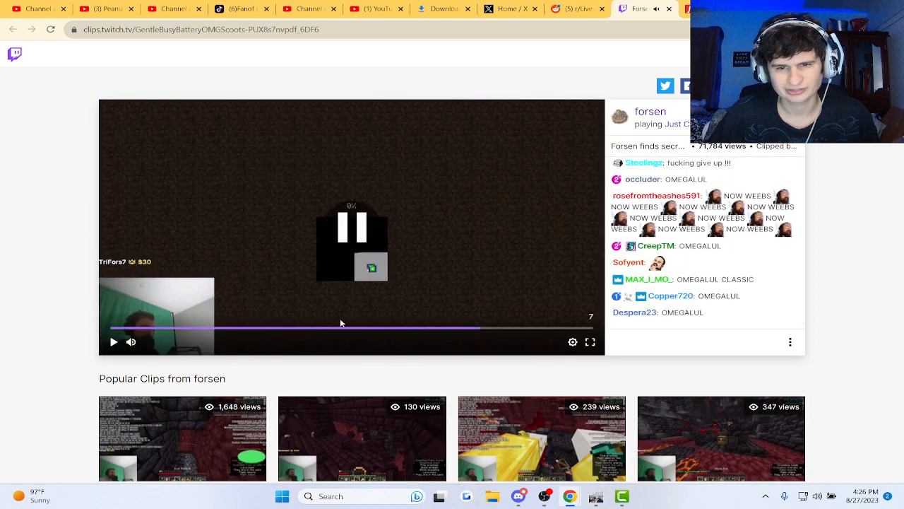
# - Replay an earlier moment, then open the 'Forsen stumbles upon secret rave party' post's comments
pyautogui.click(351, 228)
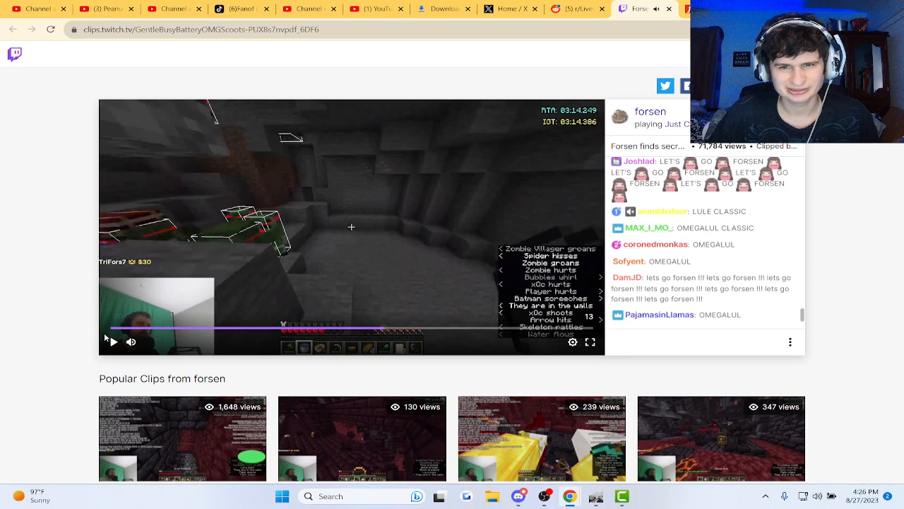
pyautogui.click(113, 342)
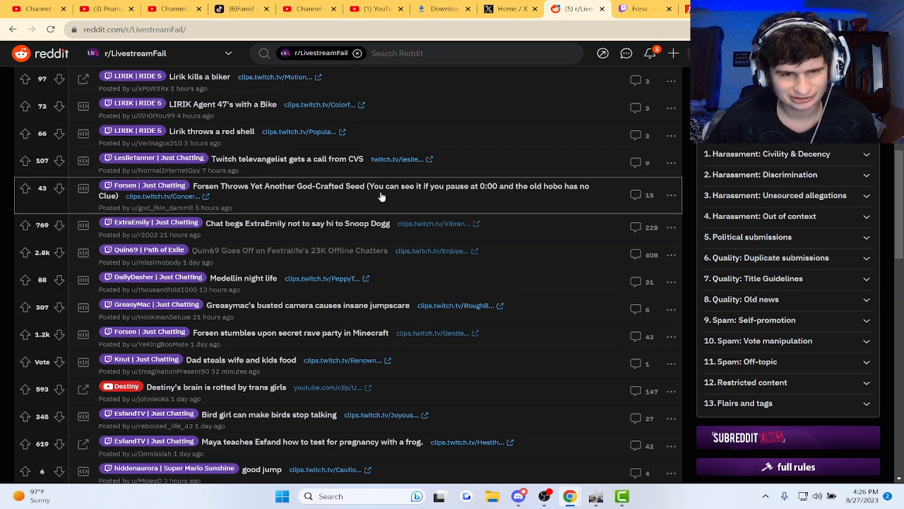
pyautogui.moveTo(336, 361)
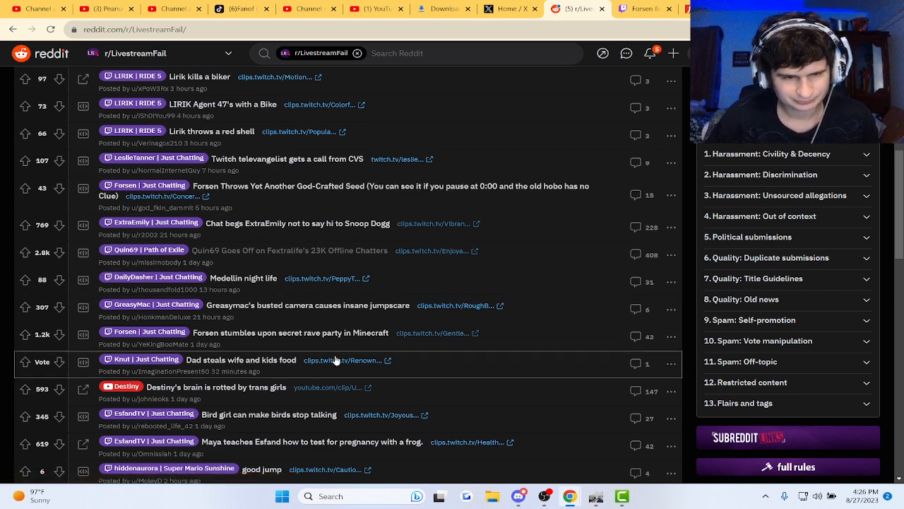
pyautogui.click(290, 333)
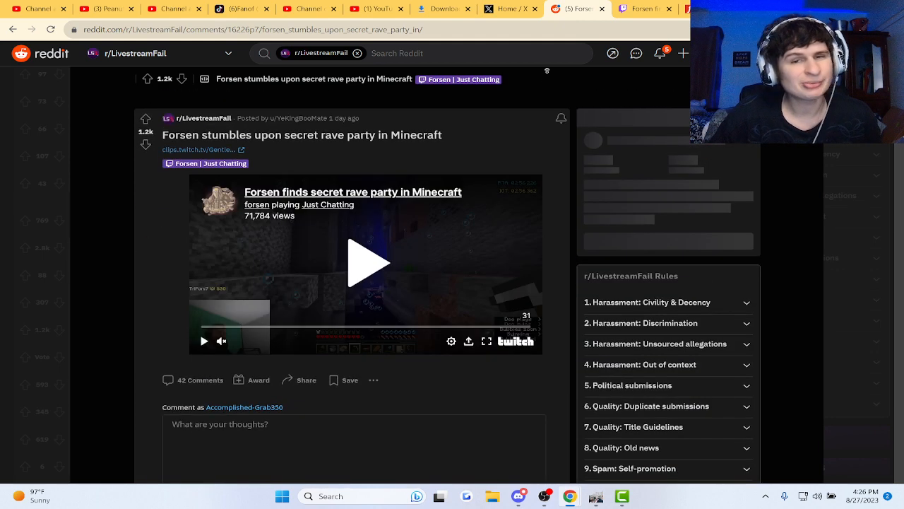
pyautogui.scroll(-3)
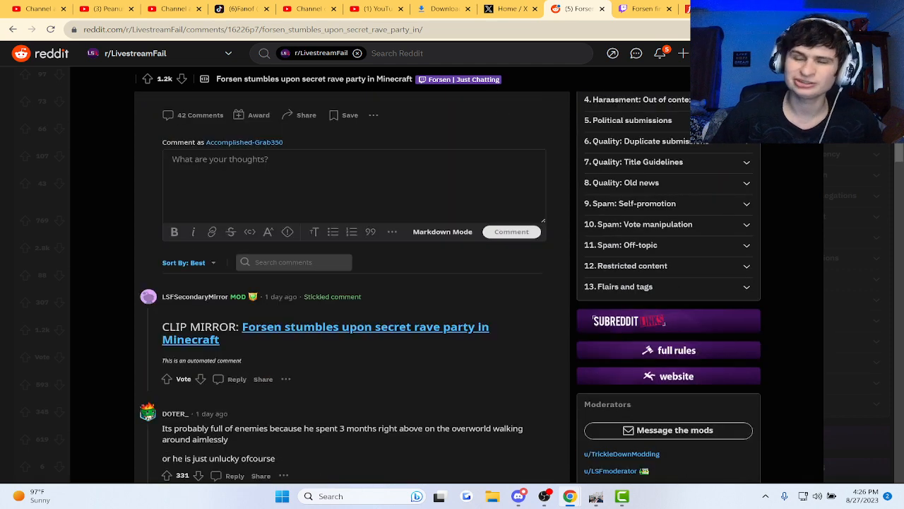